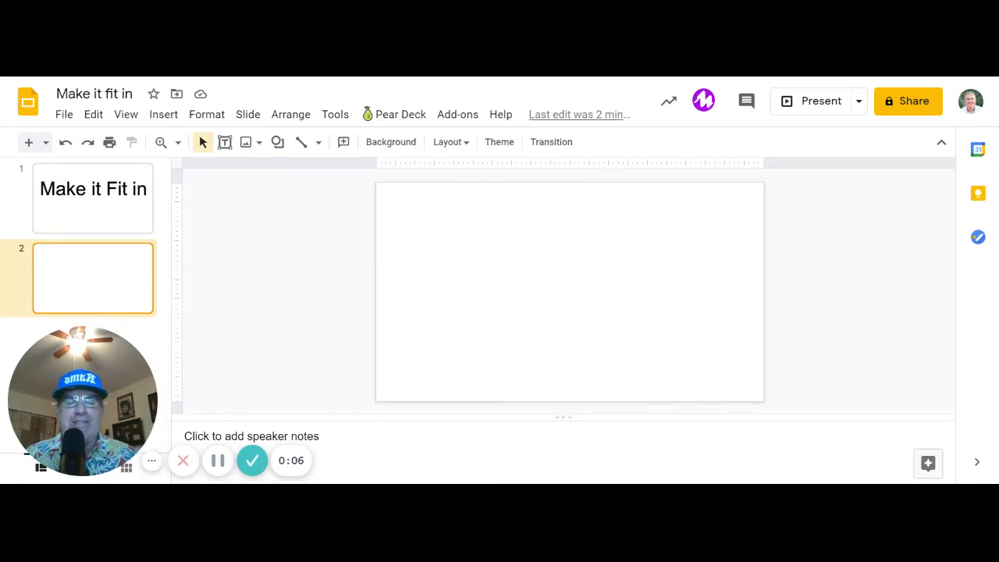
pyautogui.moveTo(727, 352)
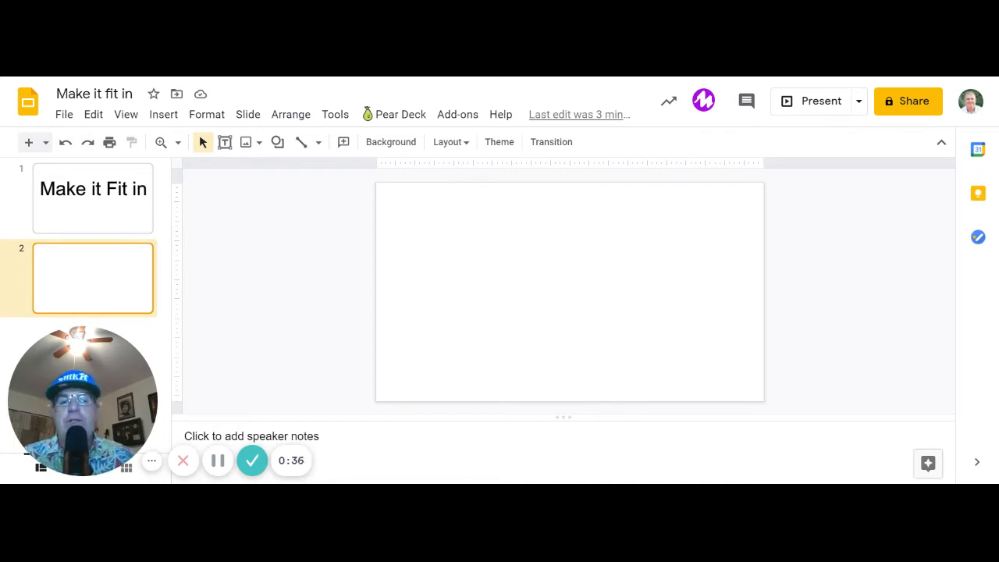
pyautogui.moveTo(399, 209)
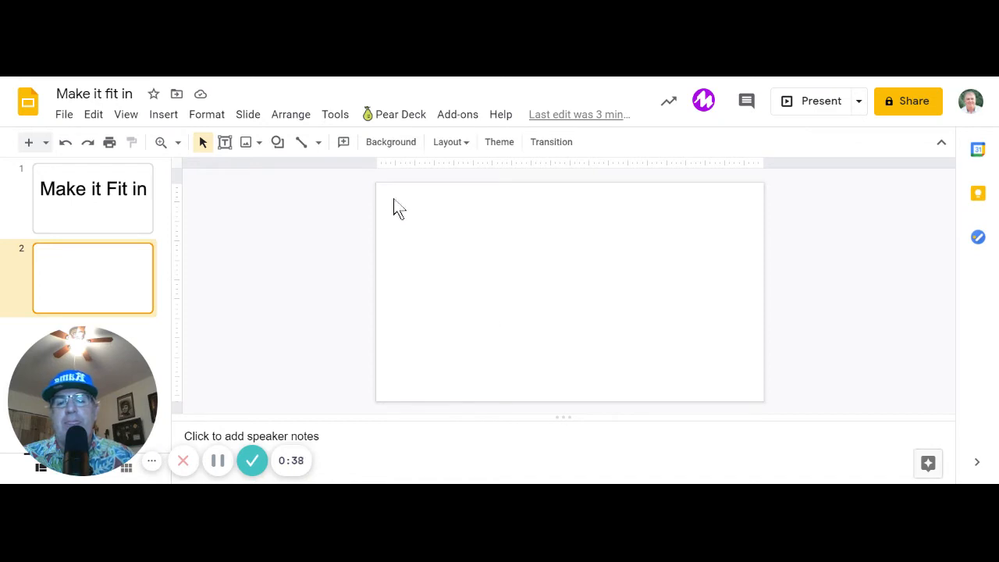
pyautogui.moveTo(351, 85)
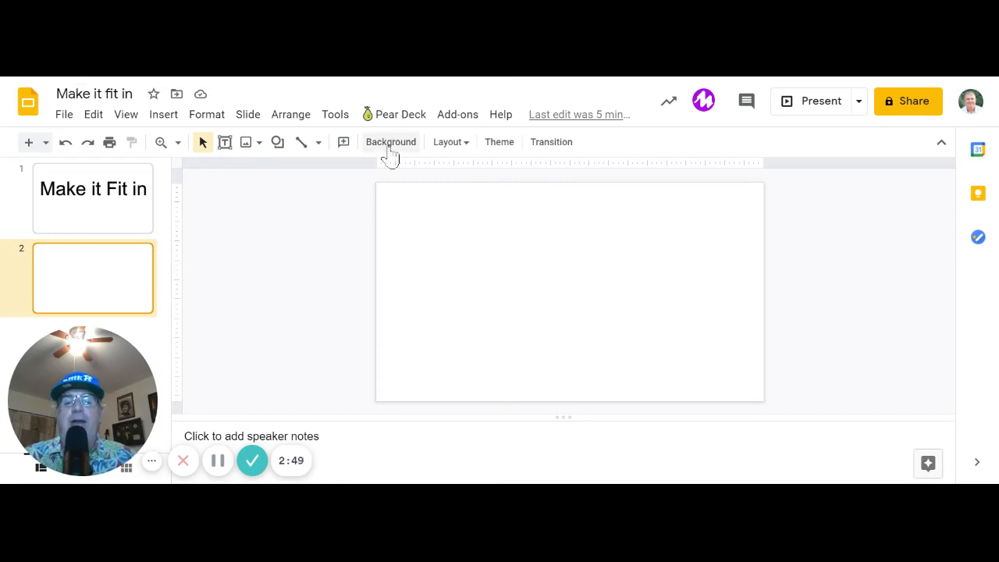
# Set slide 2's background to the outdoor stage-and-crowd festival photo from image search.
pyautogui.click(390, 141)
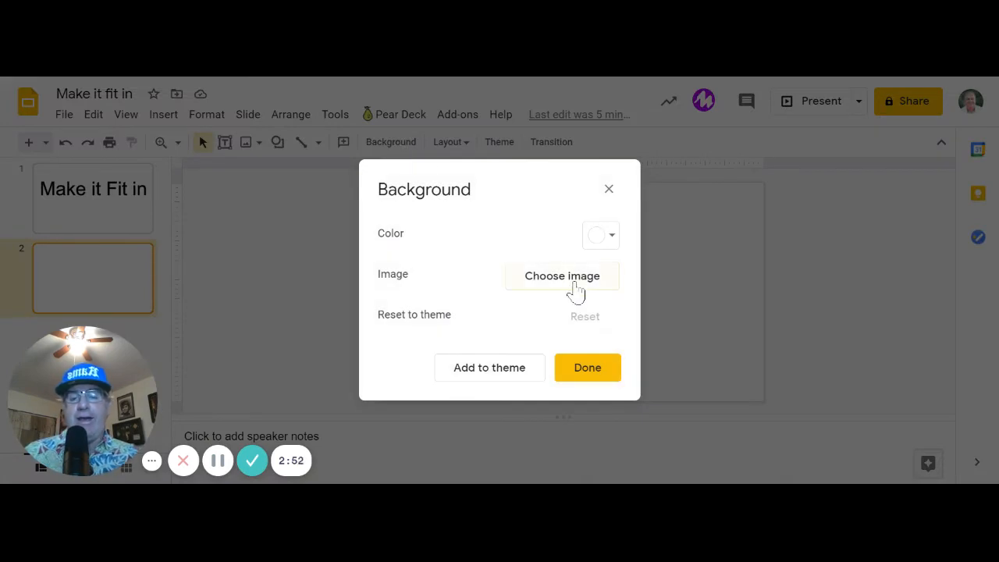
pyautogui.click(561, 275)
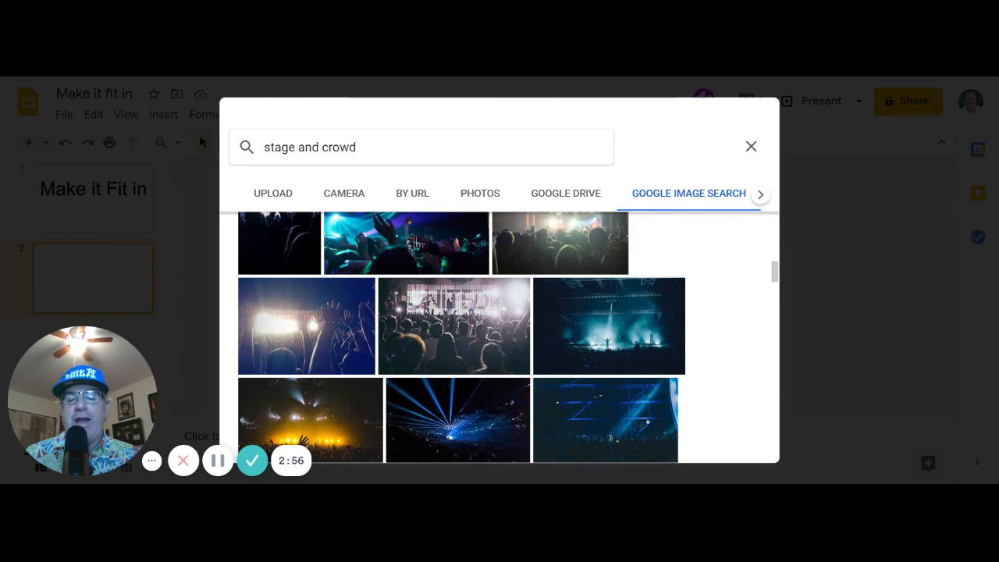
pyautogui.scroll(-3)
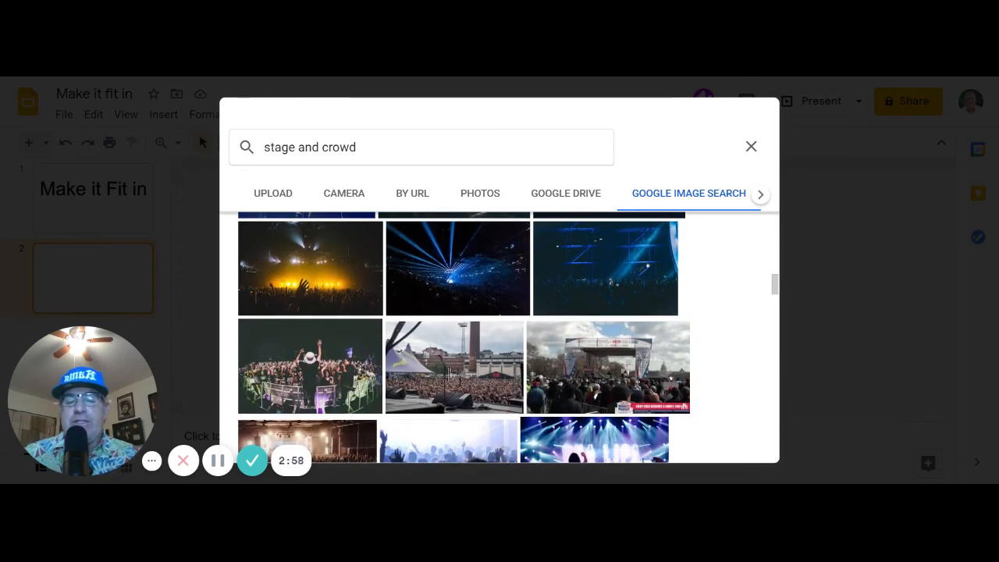
pyautogui.click(454, 367)
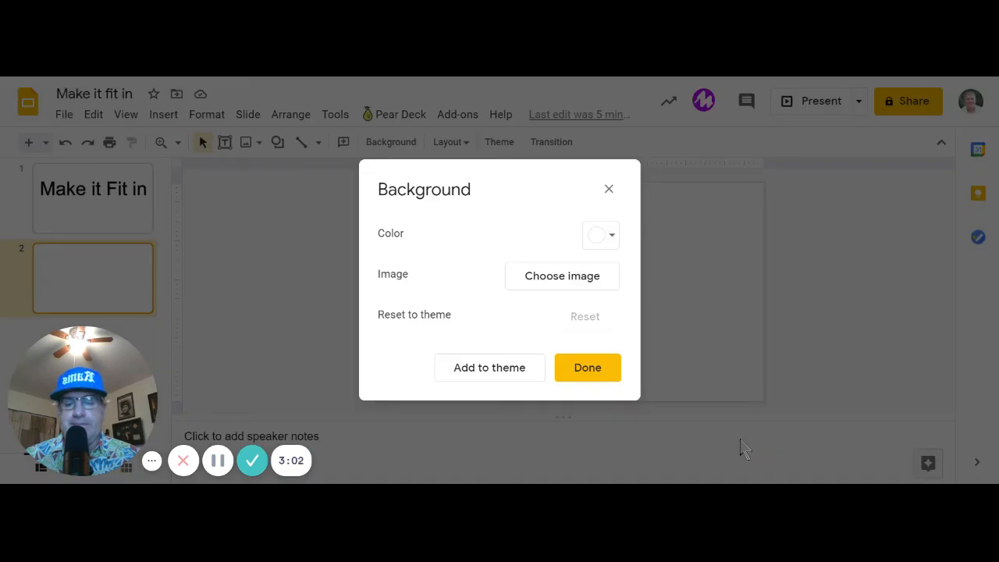
pyautogui.moveTo(629, 373)
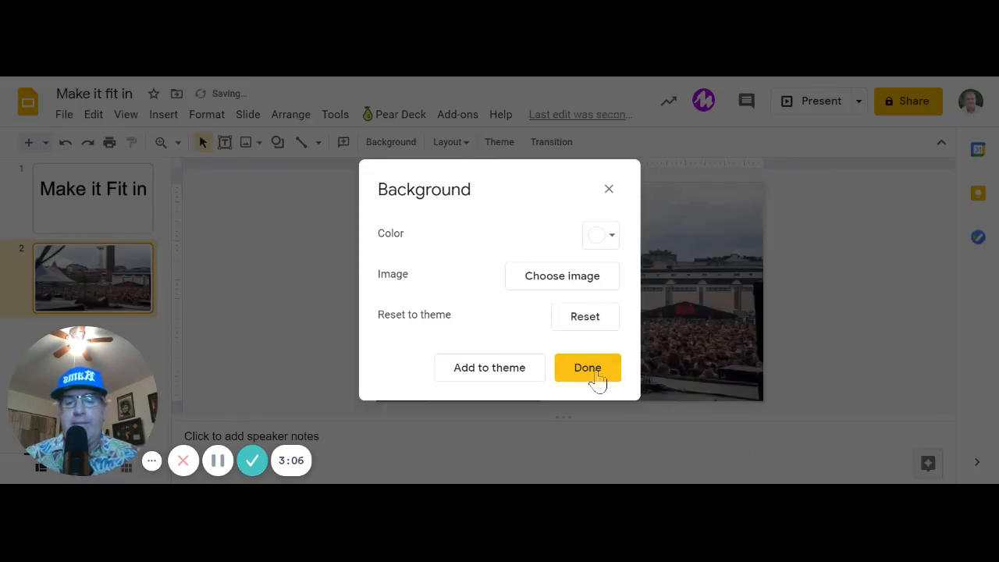
# Close the Background dialog to confirm the crowd photo background.
pyautogui.click(586, 368)
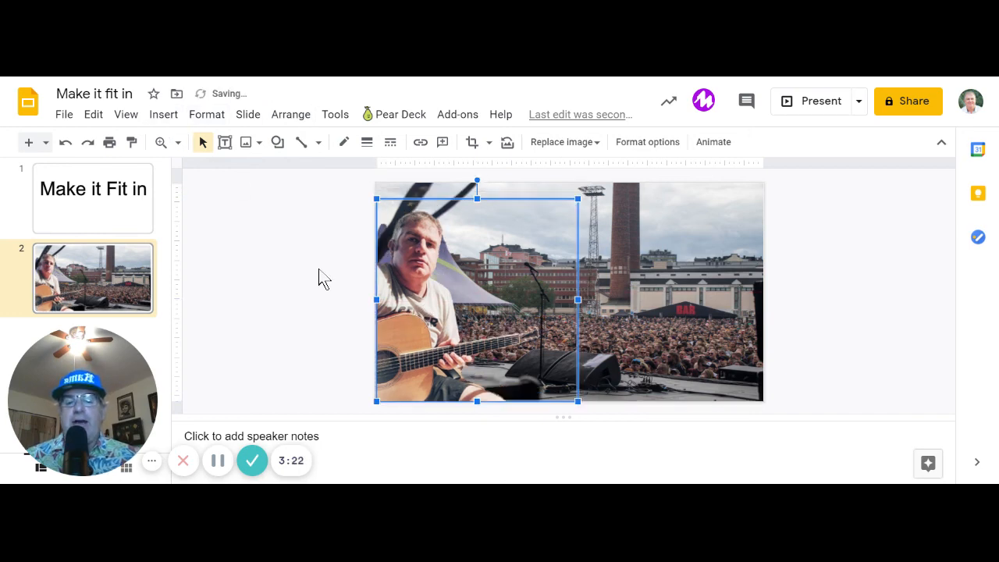
pyautogui.click(312, 274)
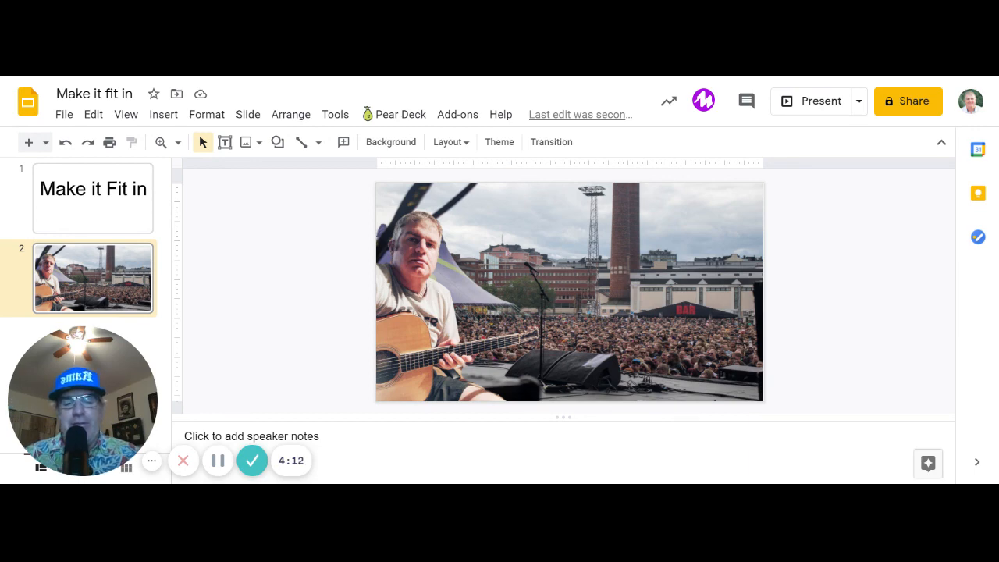
pyautogui.moveTo(249, 269)
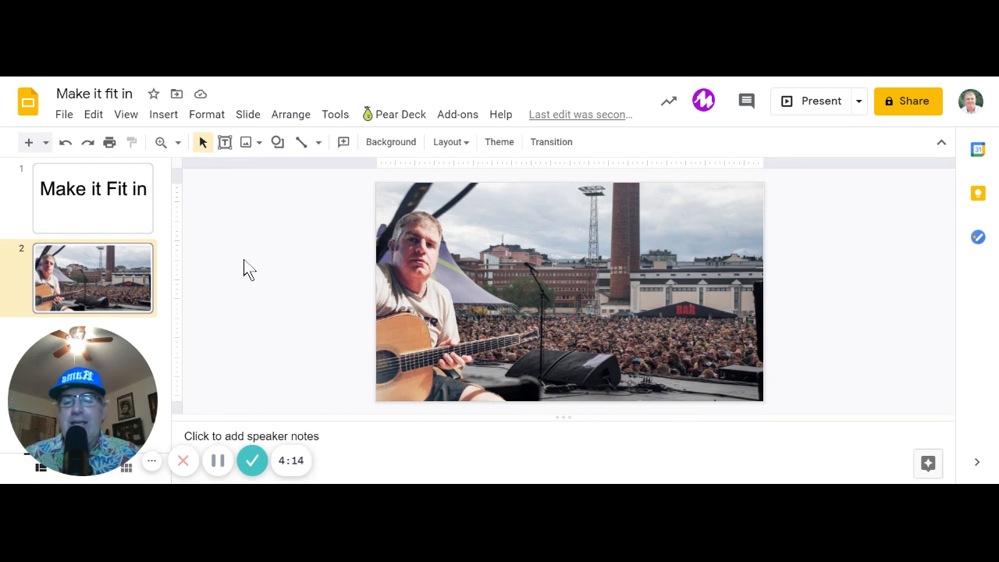